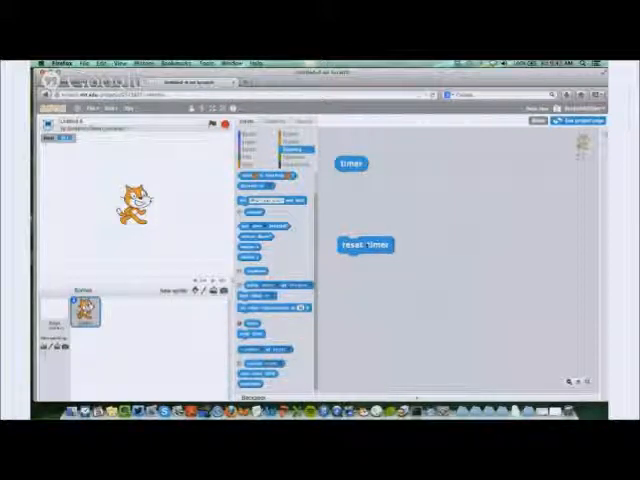
Move the timer reporter to a new spot in the scripts area.
{"action": "left_click_drag", "start_coordinate": [350, 164], "coordinate": [412, 178]}
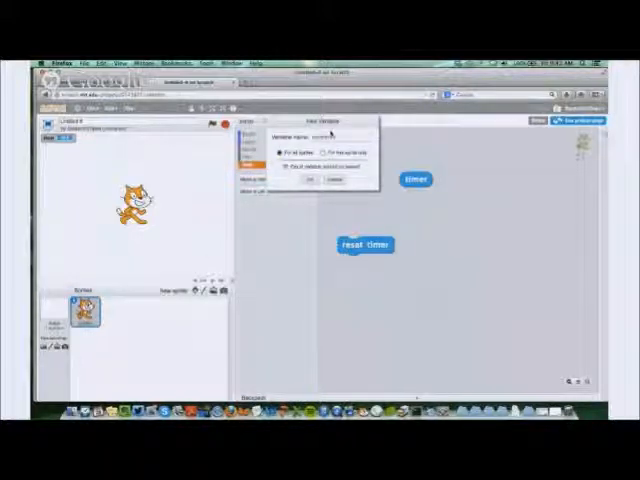
Confirm the new variable name so currentTime is created.
{"action": "left_click", "coordinate": [312, 180]}
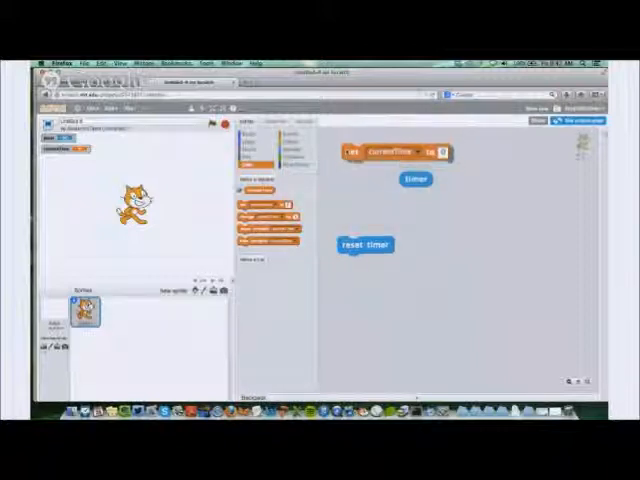
Snap set currentTime under reset timer and drop the timer reporter into its value slot.
{"action": "left_click_drag", "start_coordinate": [416, 180], "coordinate": [480, 218]}
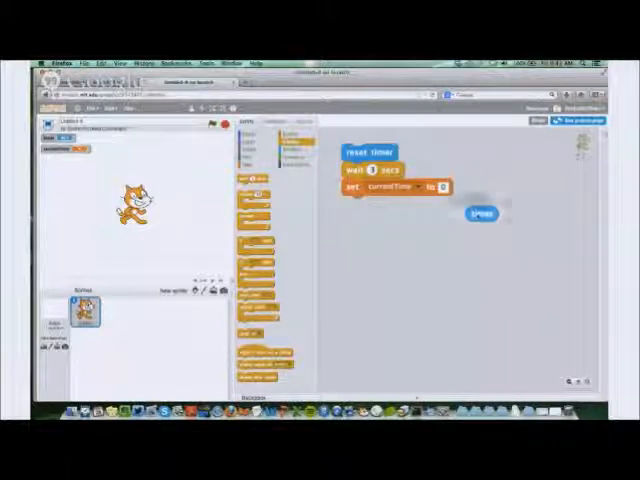
{"action": "left_click_drag", "start_coordinate": [480, 212], "coordinate": [456, 188]}
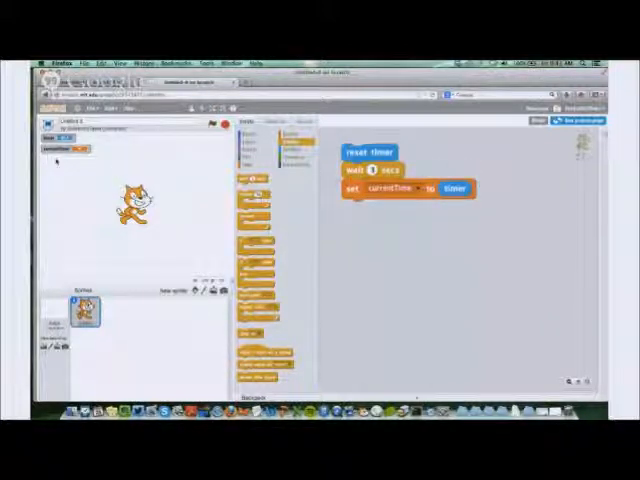